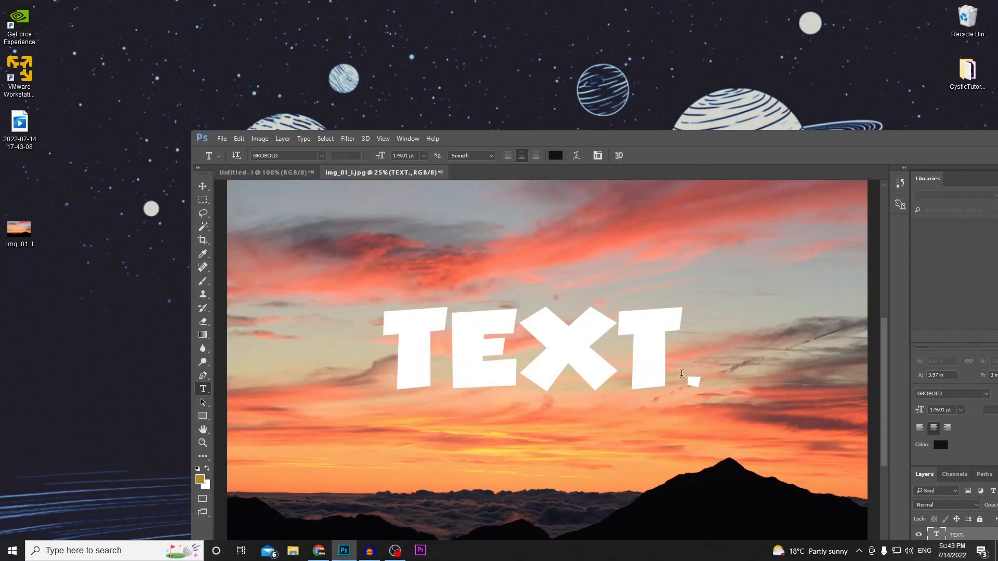
mouse_move(757, 131)
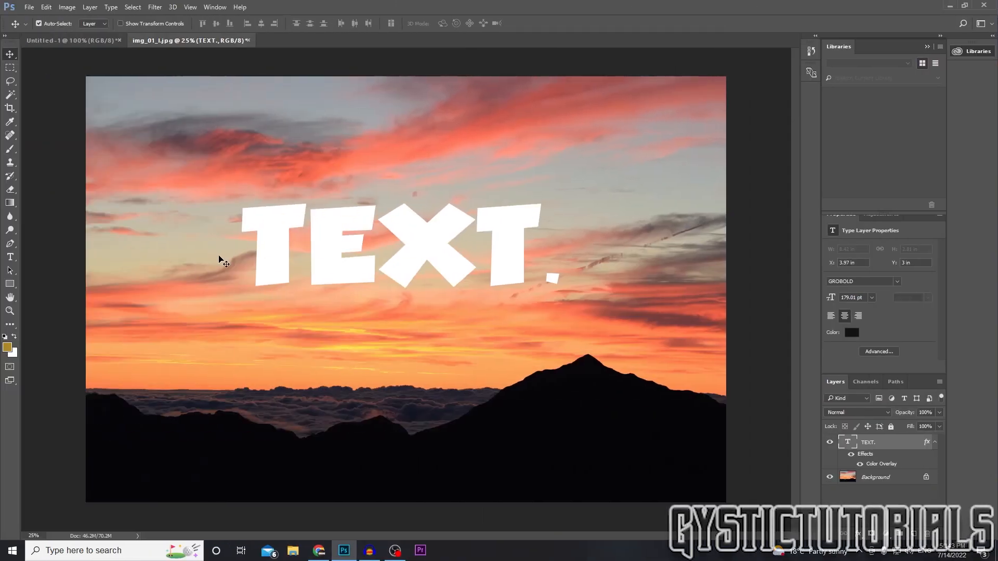
mouse_move(886, 449)
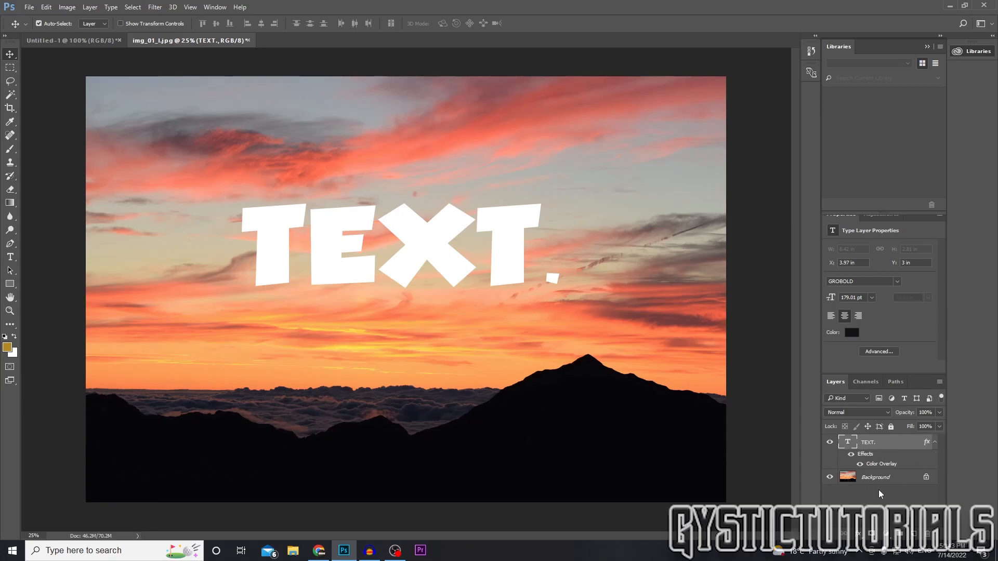
Glance at the image's colour channels, then return to the Layers list
click(865, 381)
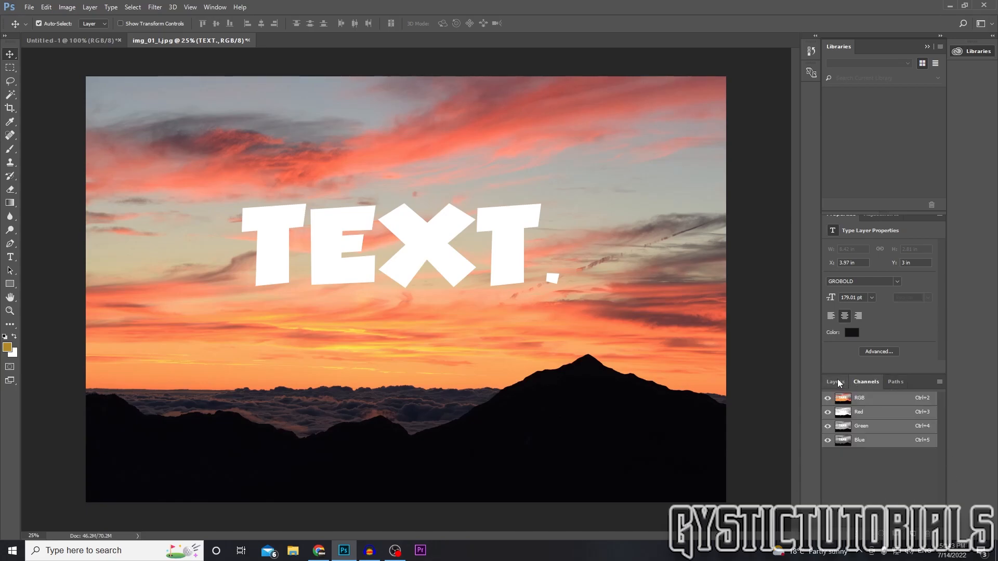
click(834, 381)
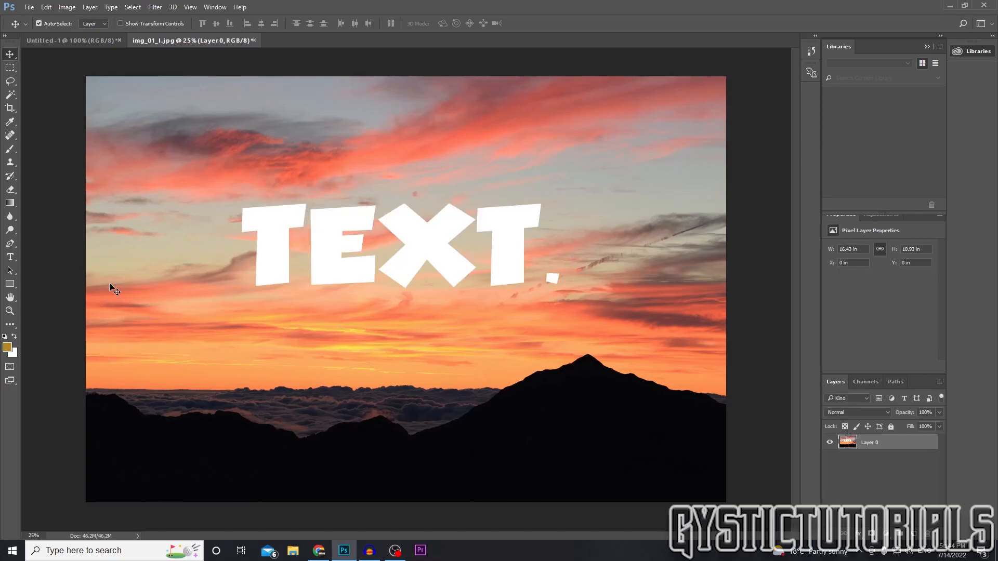
mouse_move(17, 98)
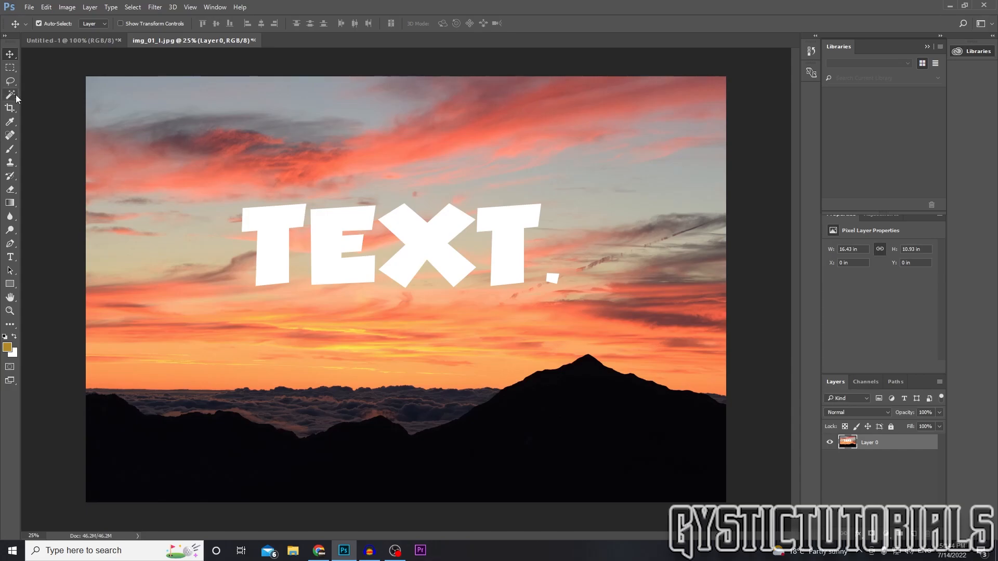
Magic-wand select the white T and remaining letters, then expand the selection 3 pixels
click(10, 96)
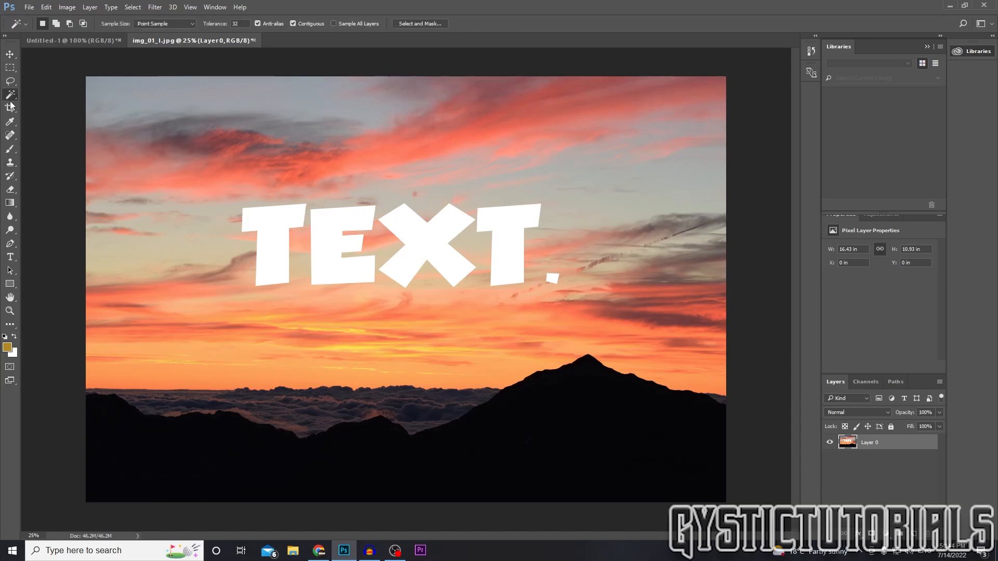
click(11, 96)
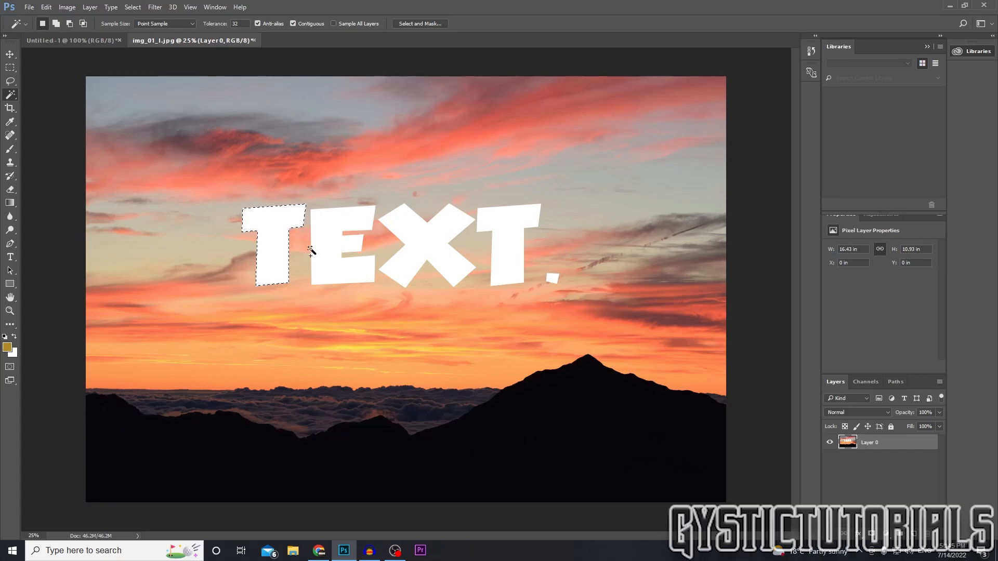
click(341, 249)
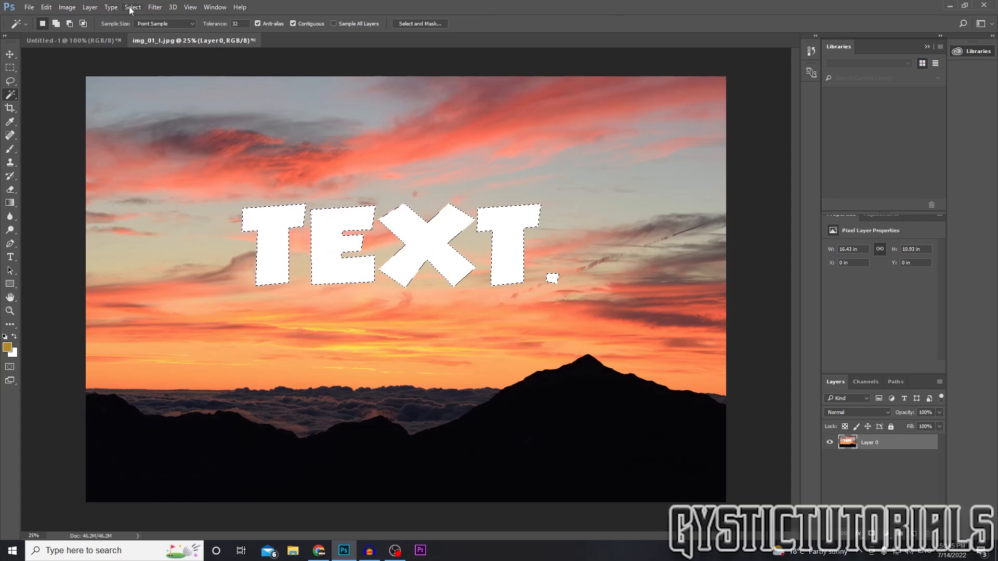
click(133, 7)
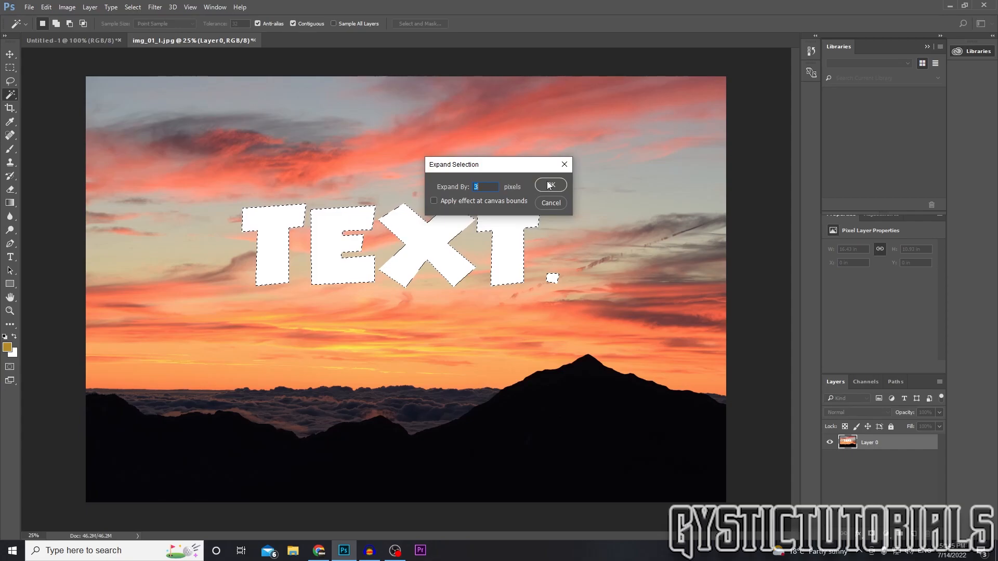
click(46, 6)
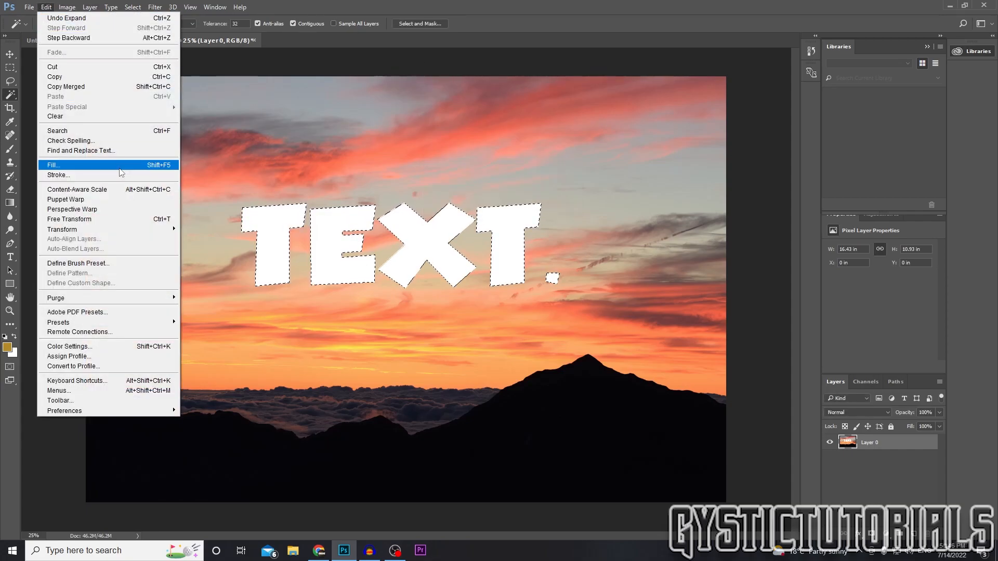
Fill the letter selection with Content-Aware contents, Normal mode, 100% opacity
click(53, 165)
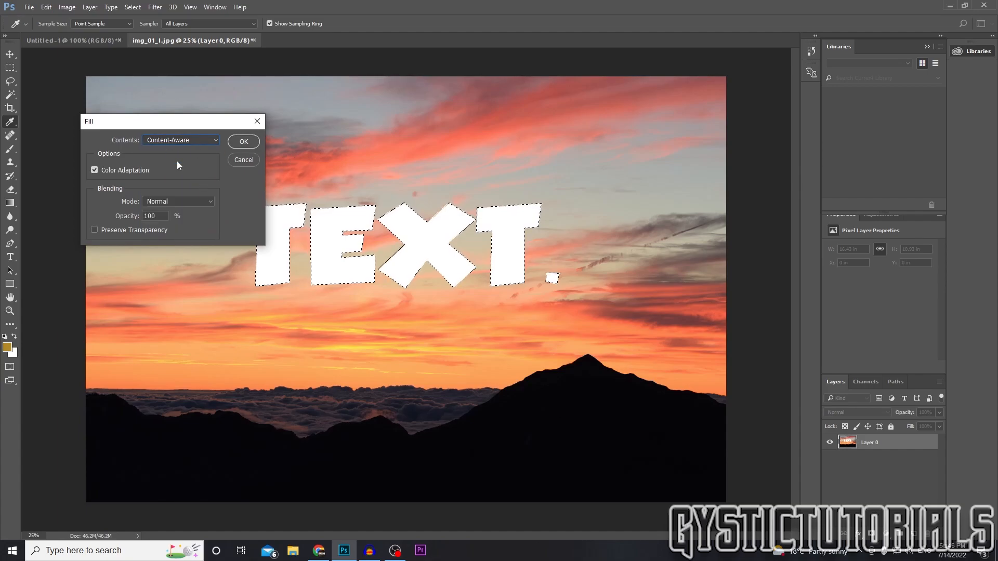
drag(172, 121, 114, 61)
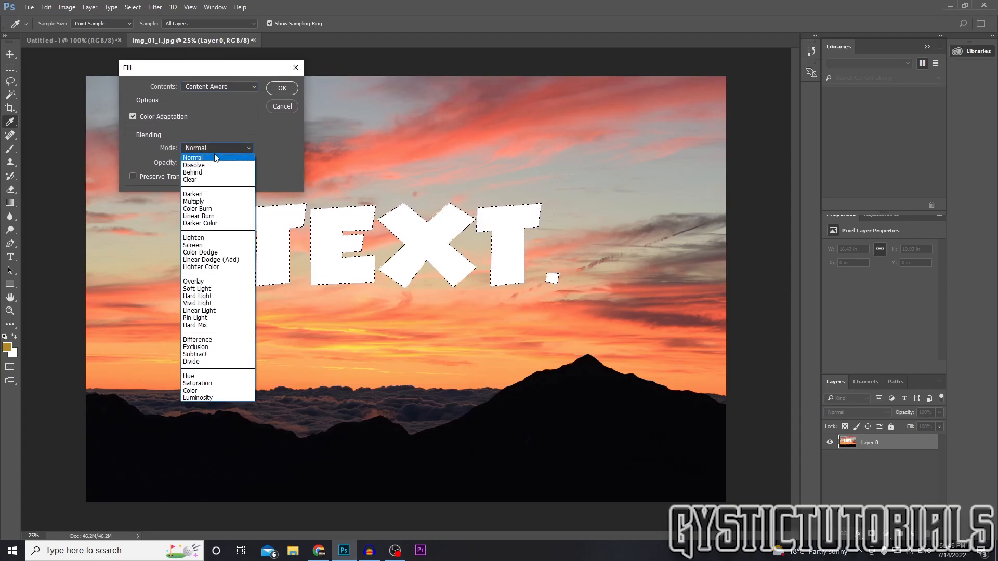
click(193, 157)
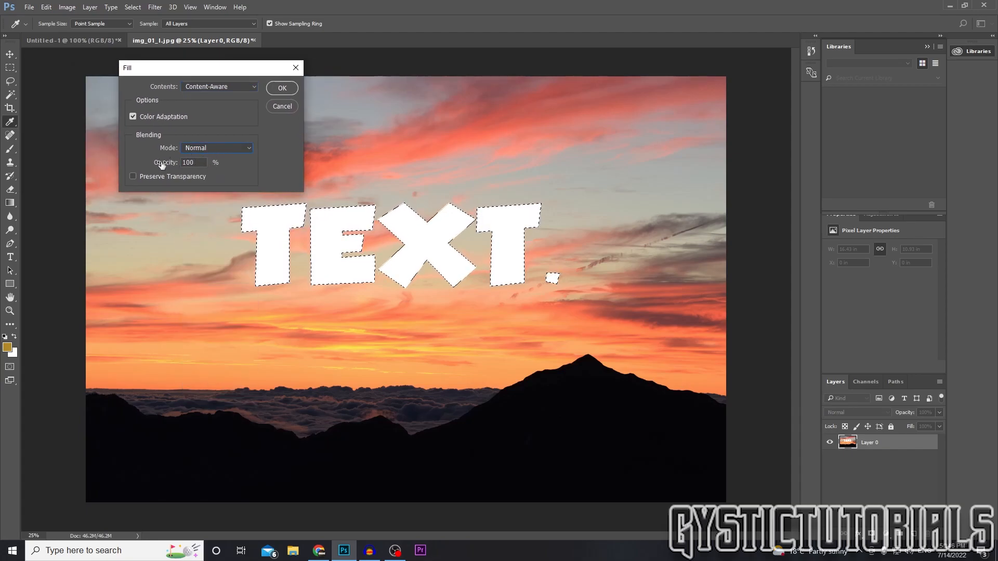
click(281, 87)
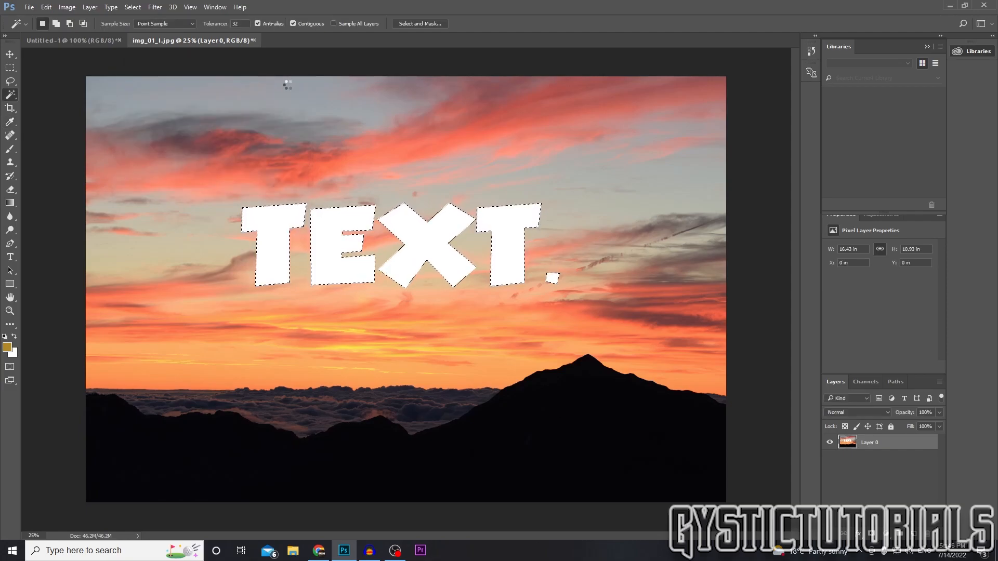
Deselect to reveal the lettering replaced by matching sunset sky
key(Delete)
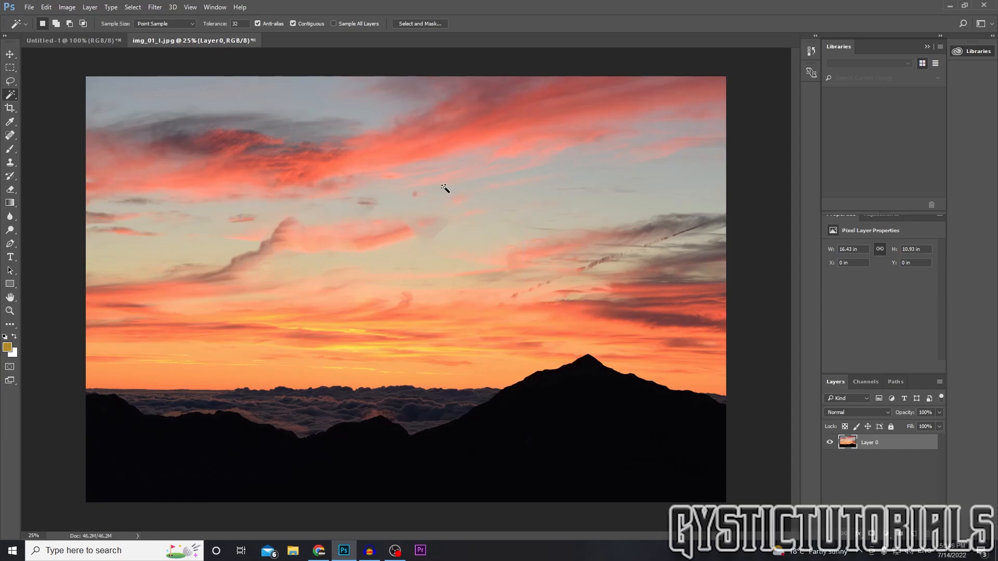
mouse_move(303, 53)
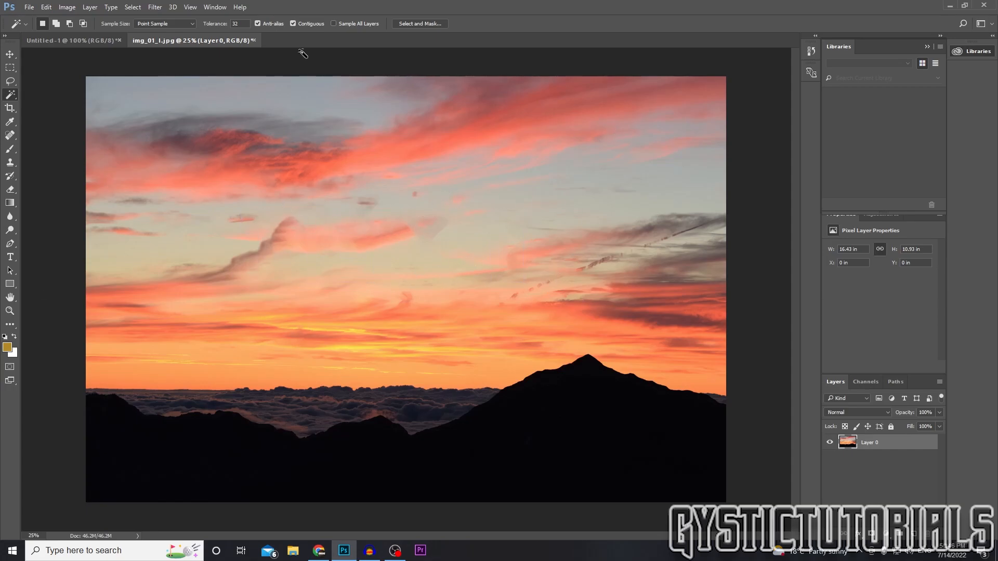